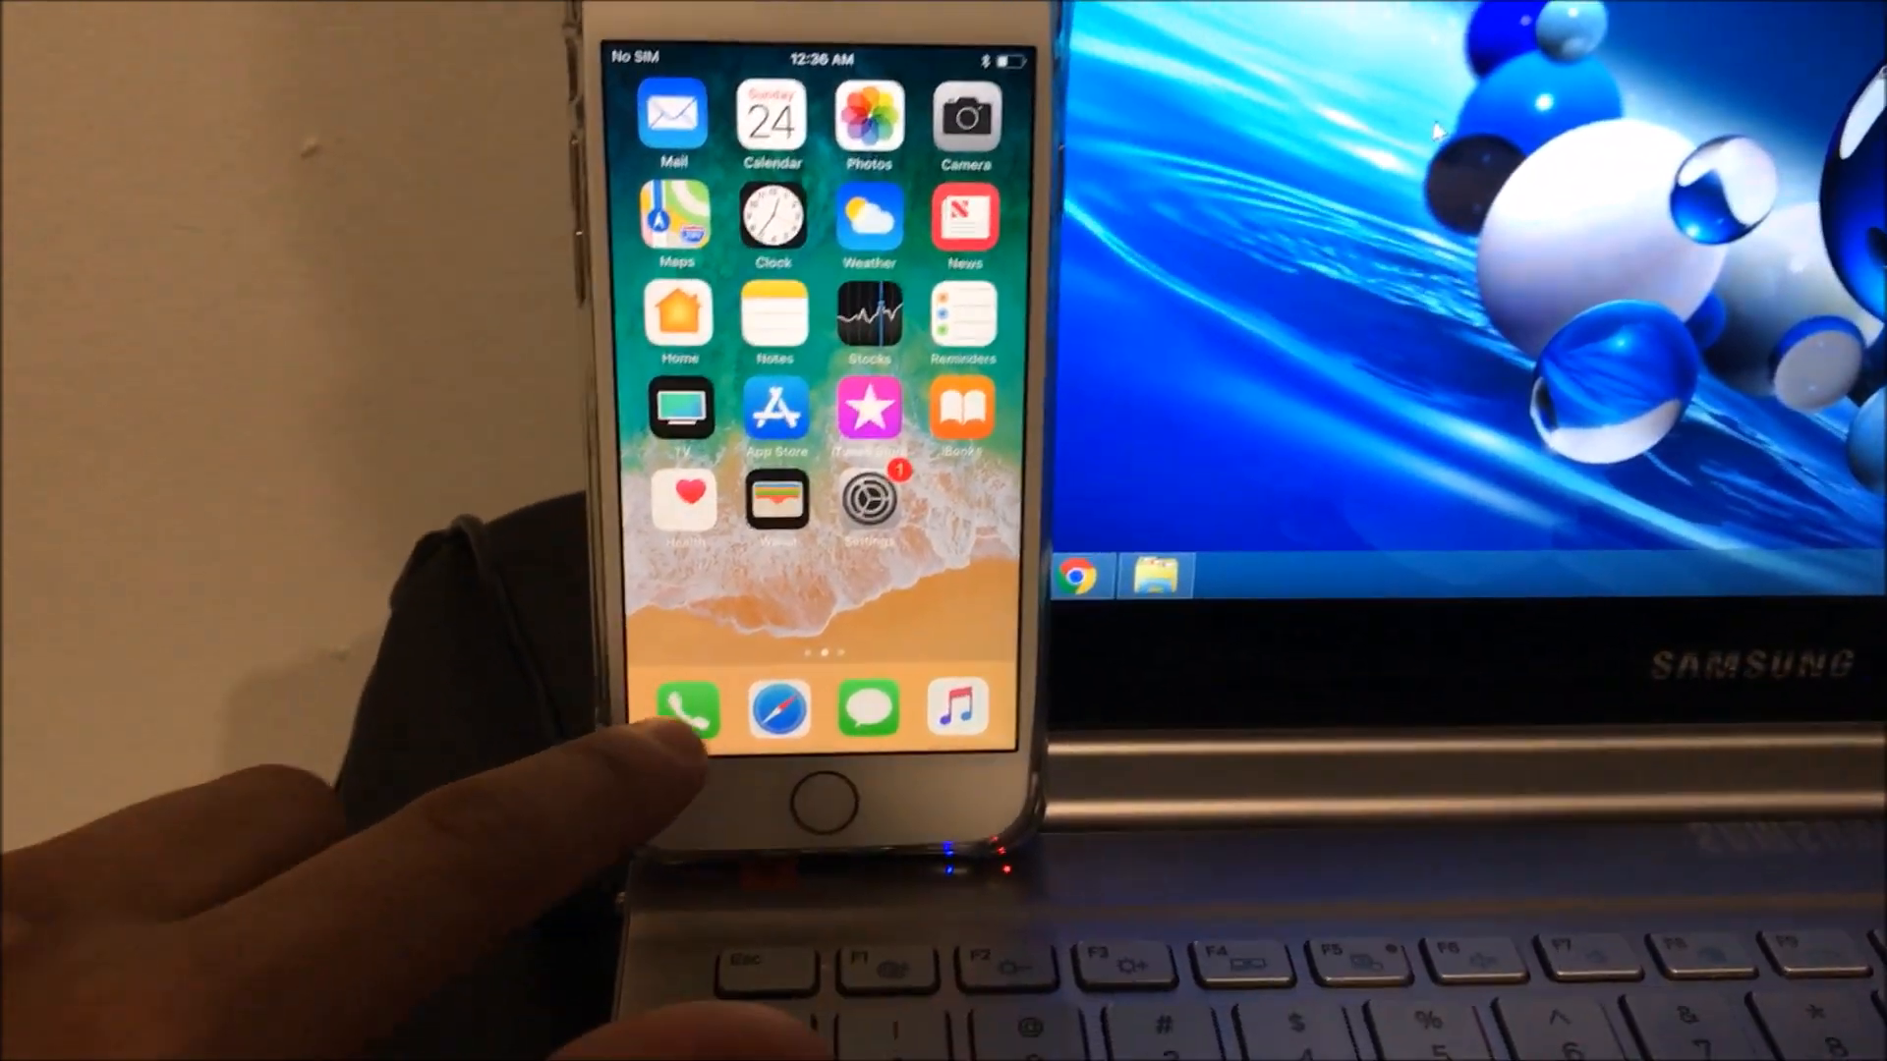
# Launch the Settings app from the iPhone home screen
pyautogui.click(684, 709)
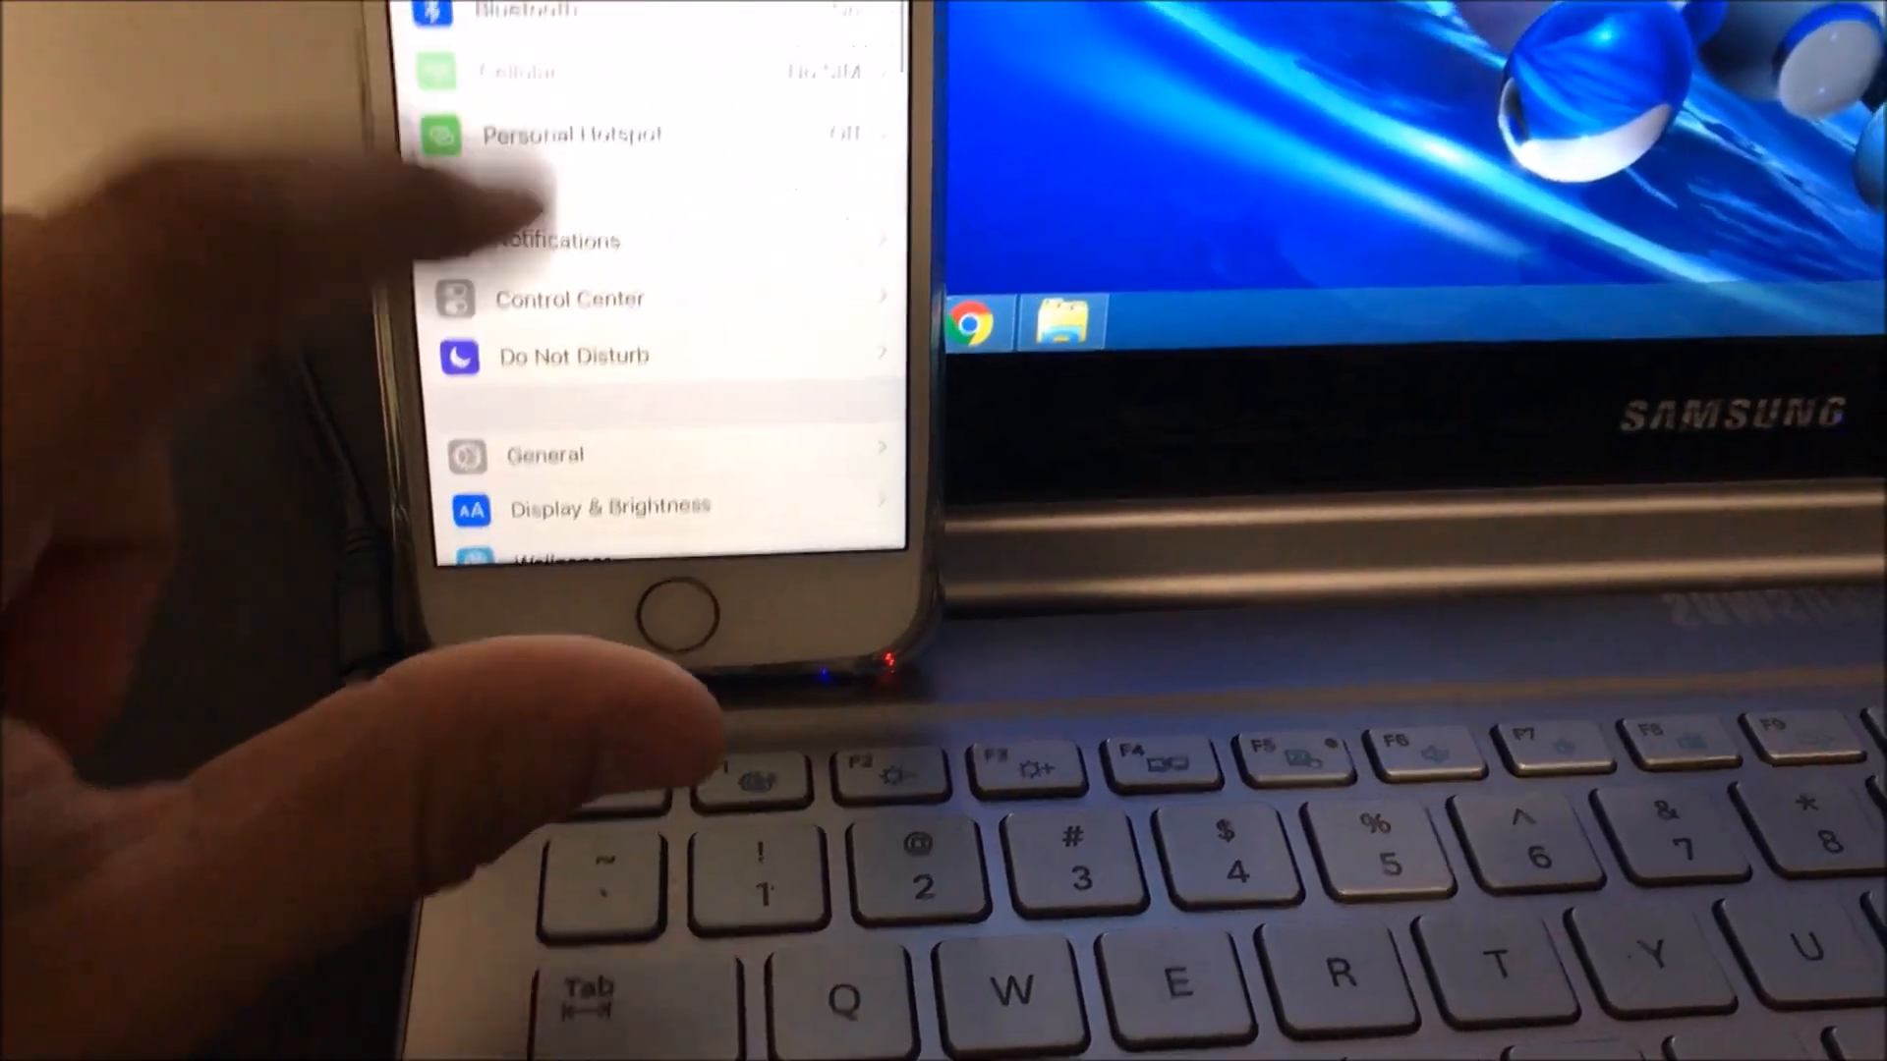
# Go to General > About and scroll through the device details
pyautogui.click(546, 455)
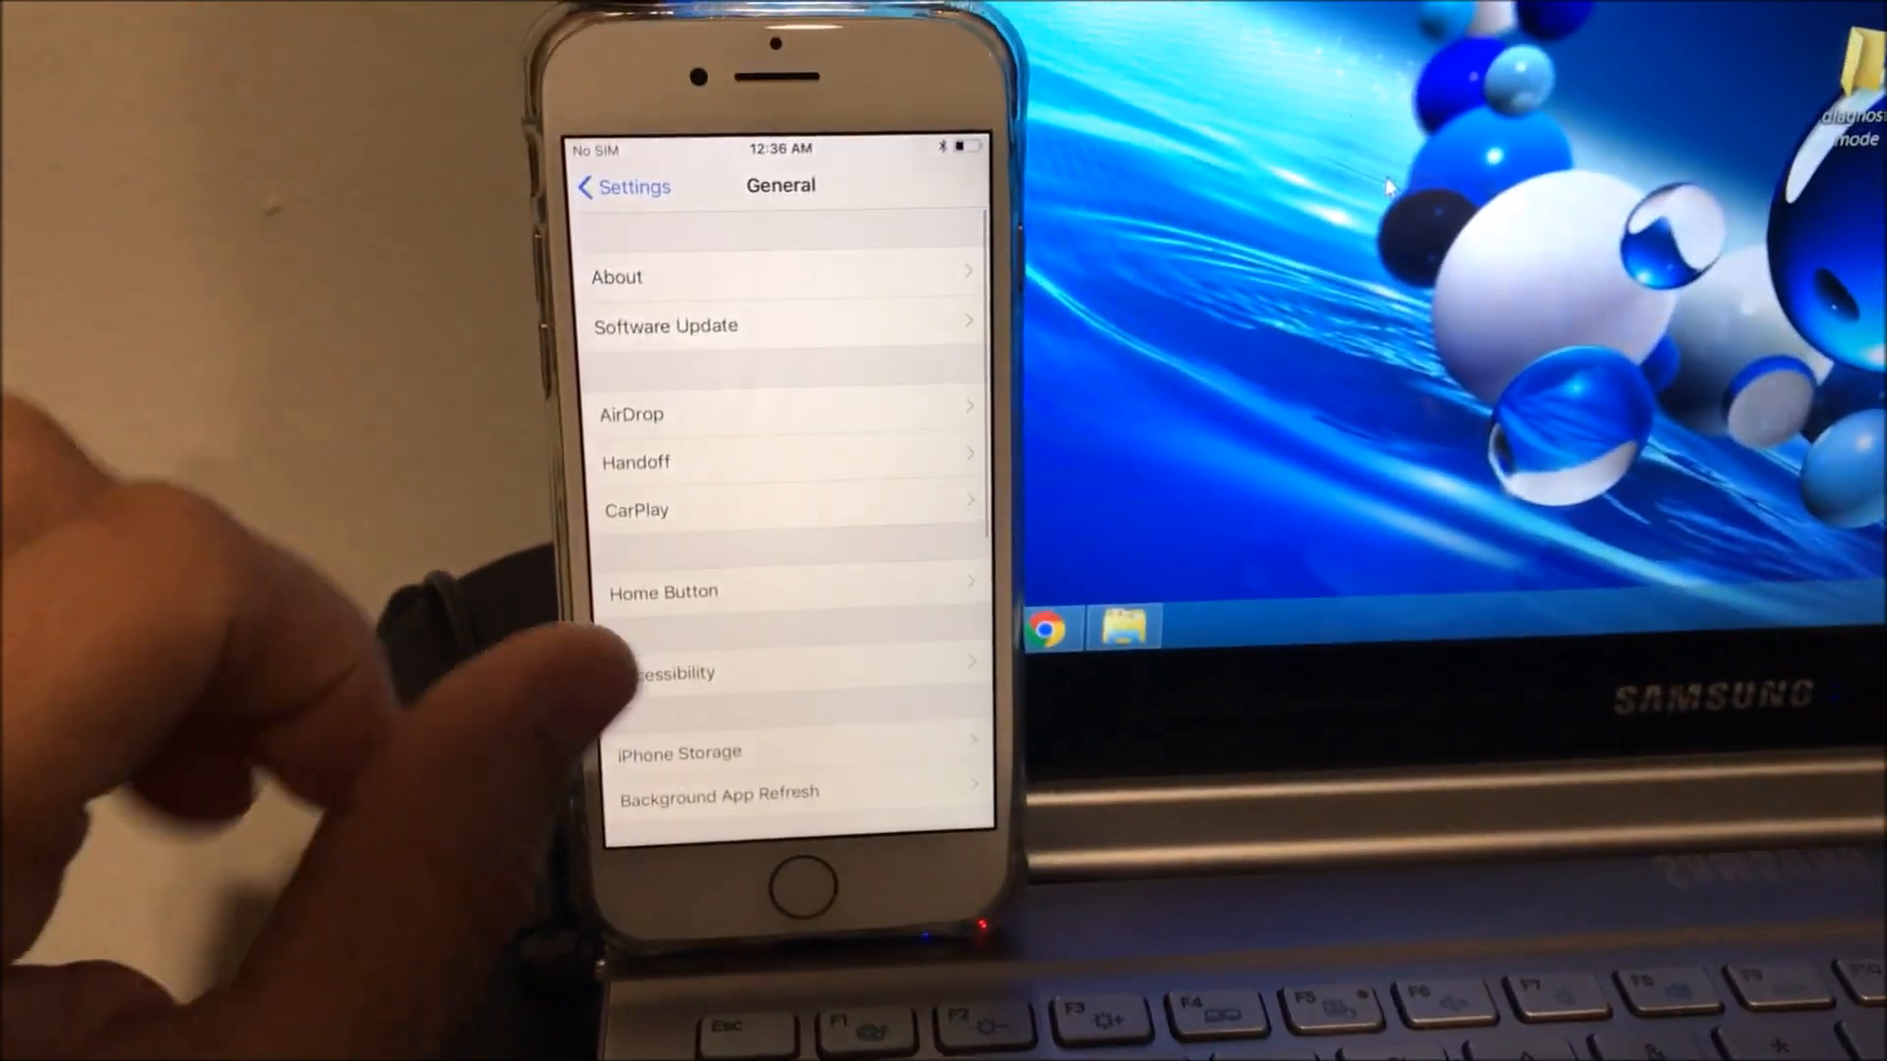
pyautogui.click(617, 277)
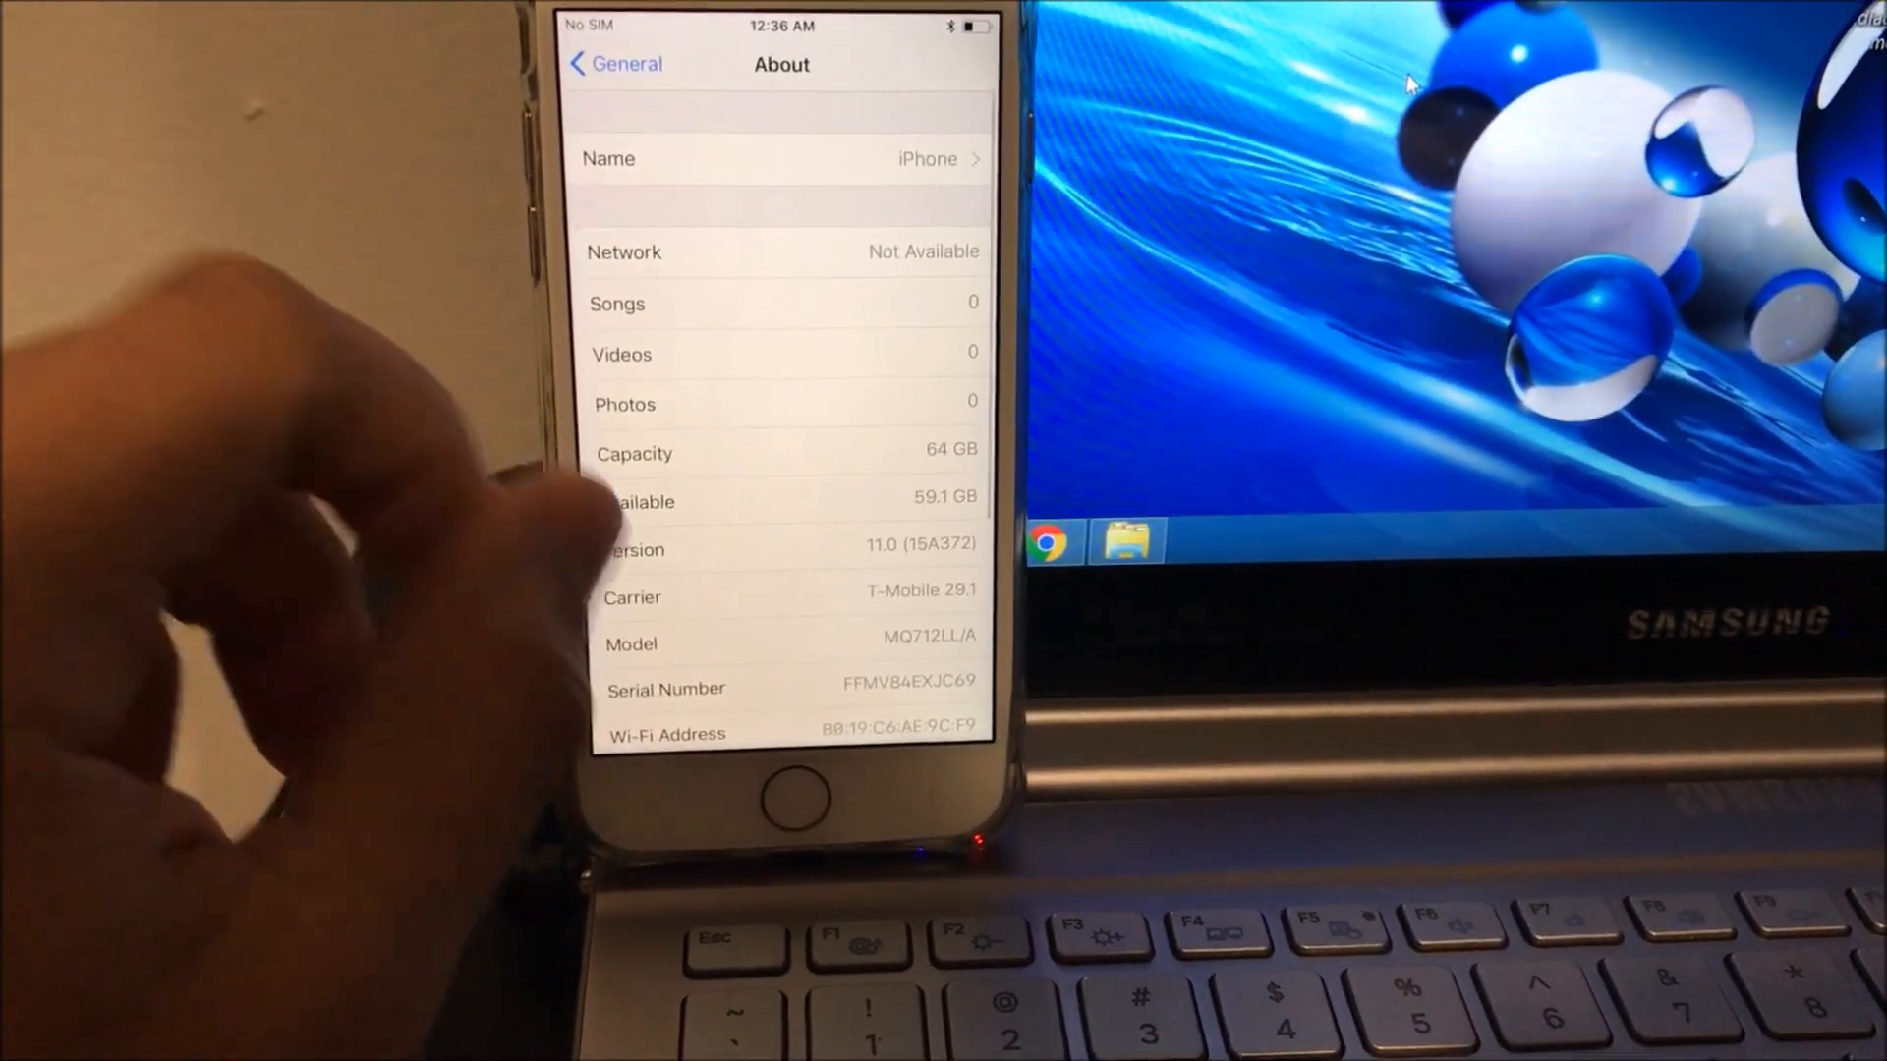
pyautogui.scroll(-3)
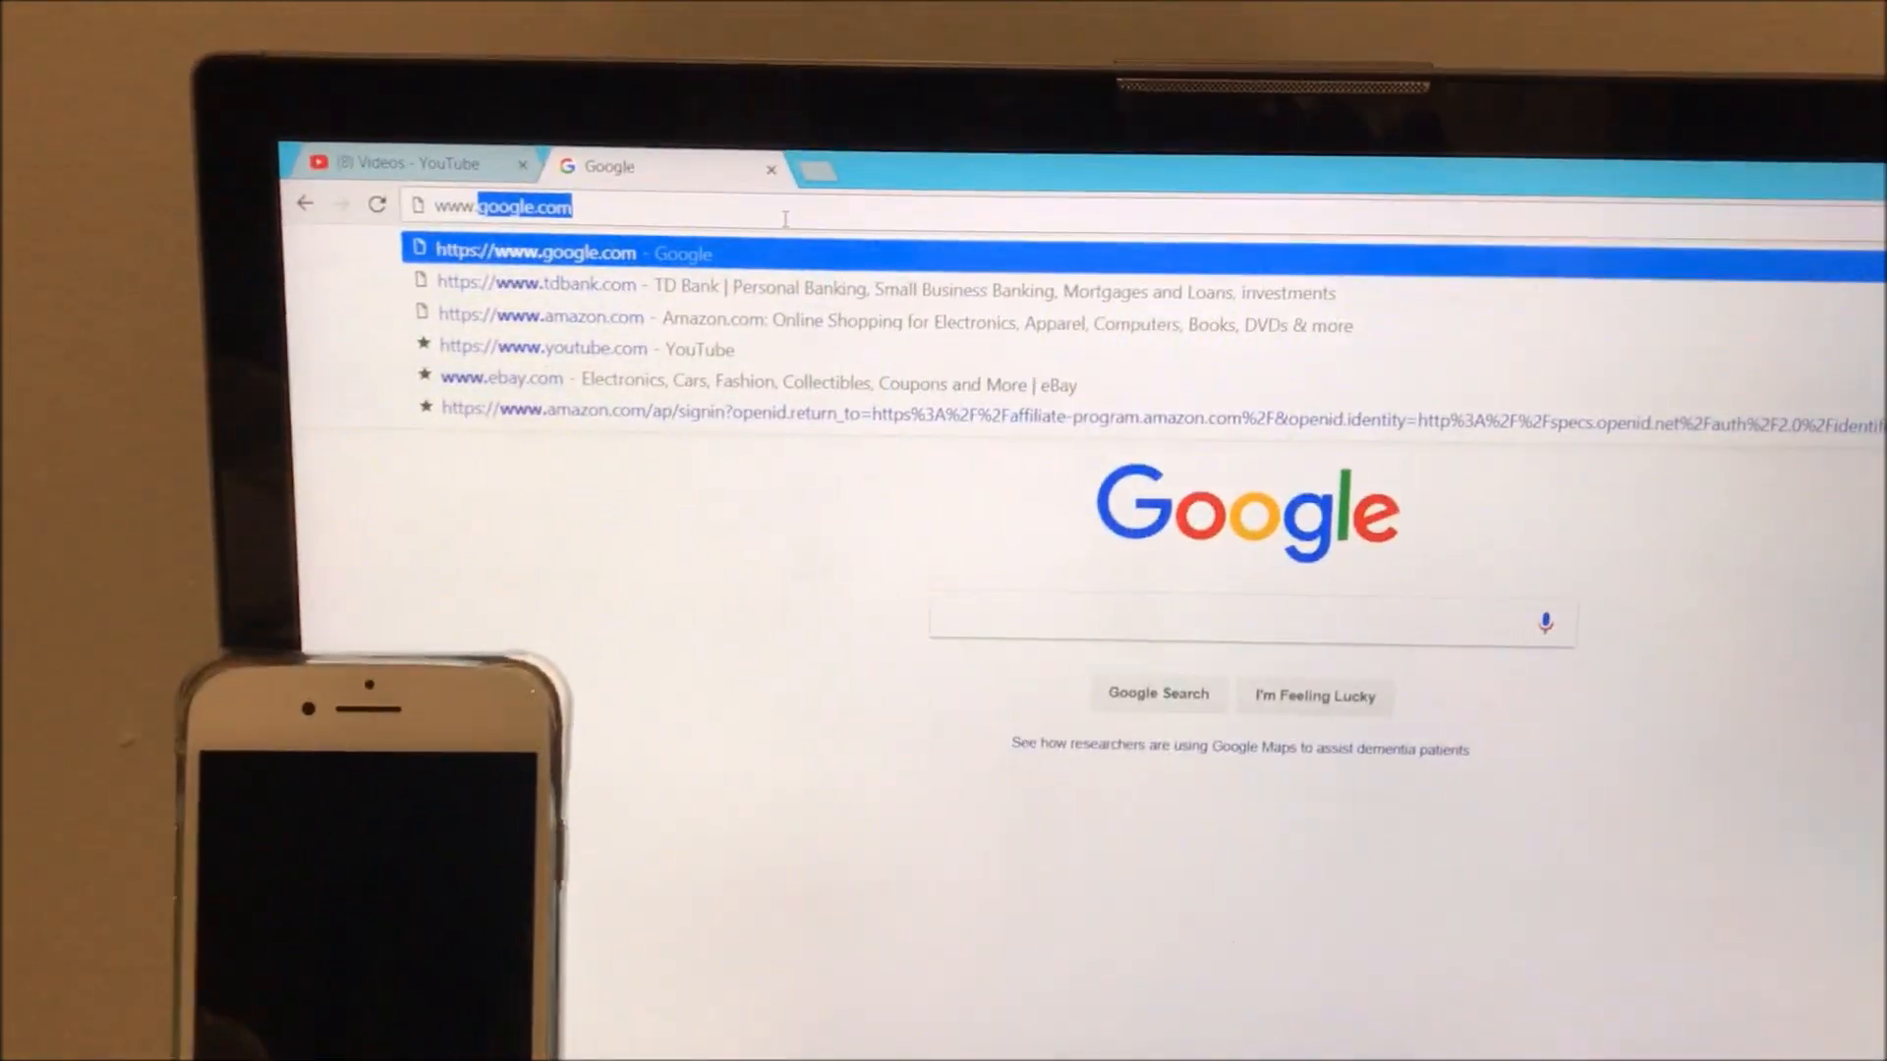
pyautogui.write('www.iphoneox.com')
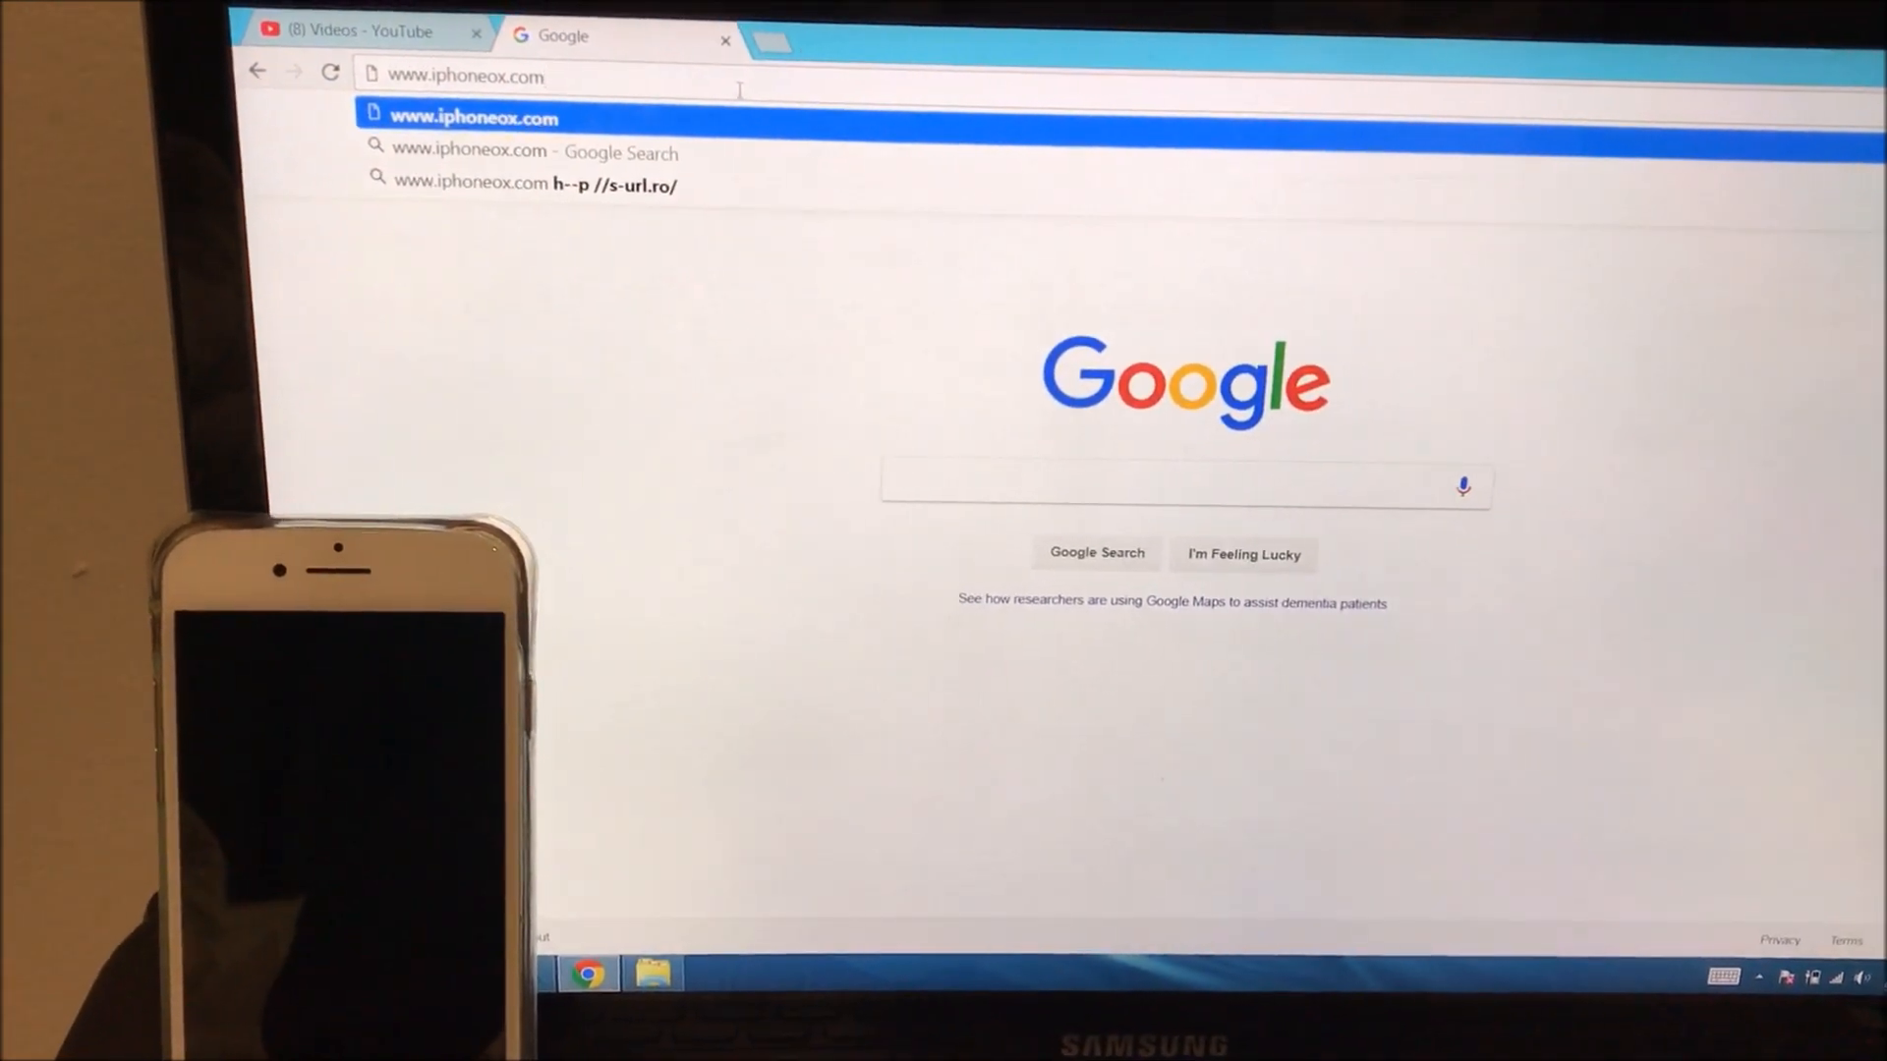
pyautogui.press('Enter')
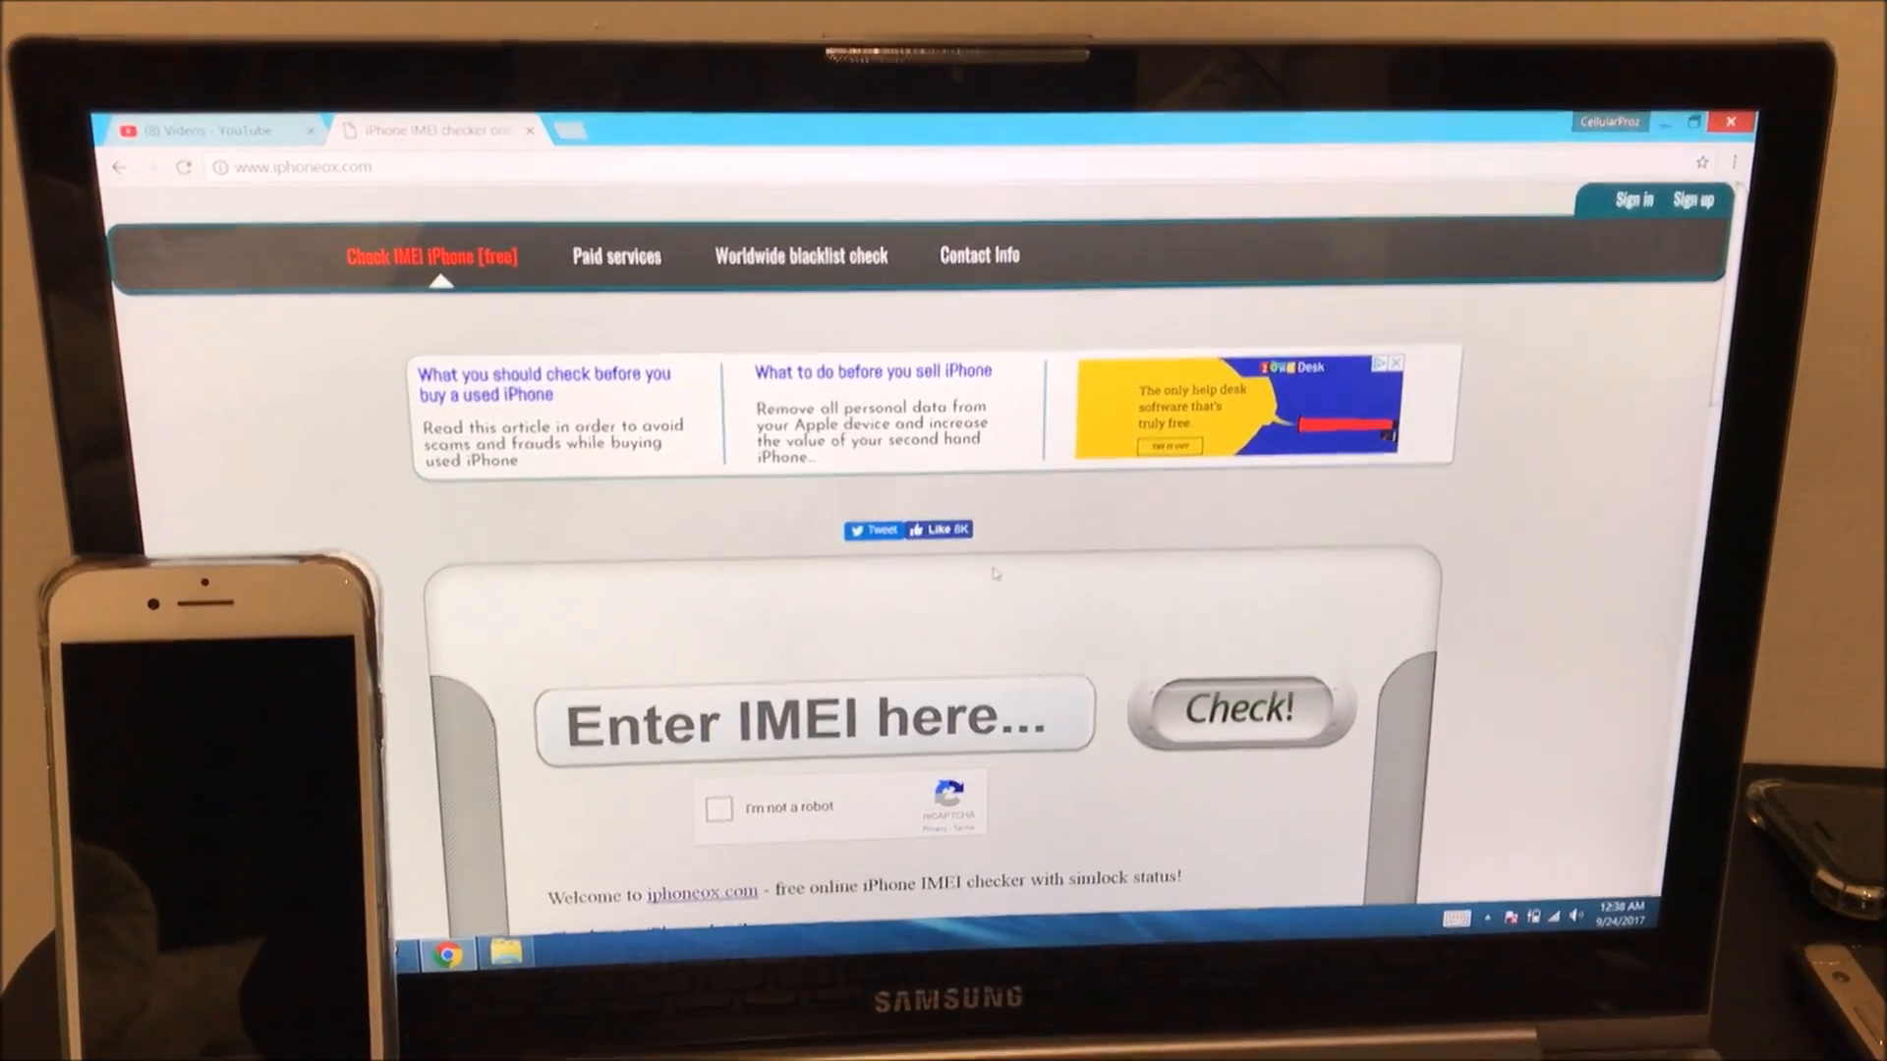
pyautogui.scroll(-3)
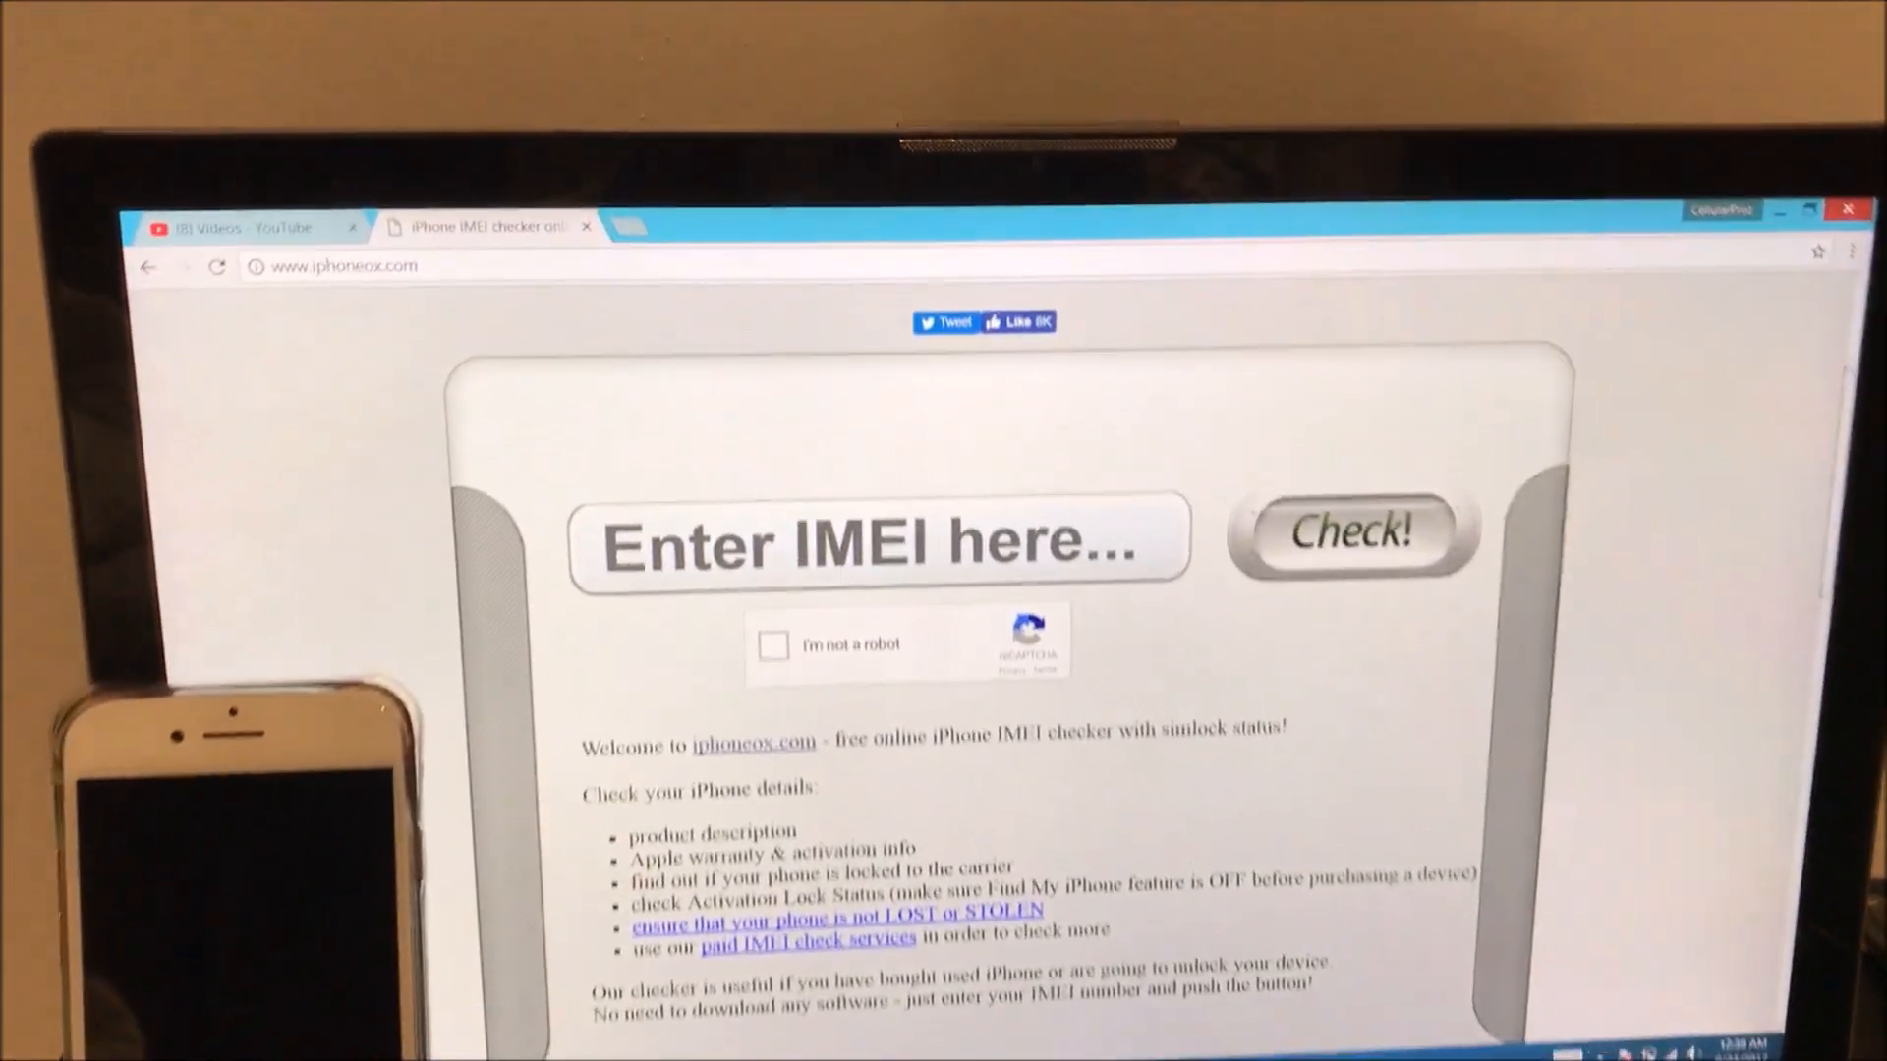
pyautogui.write('Buy the unlocki')
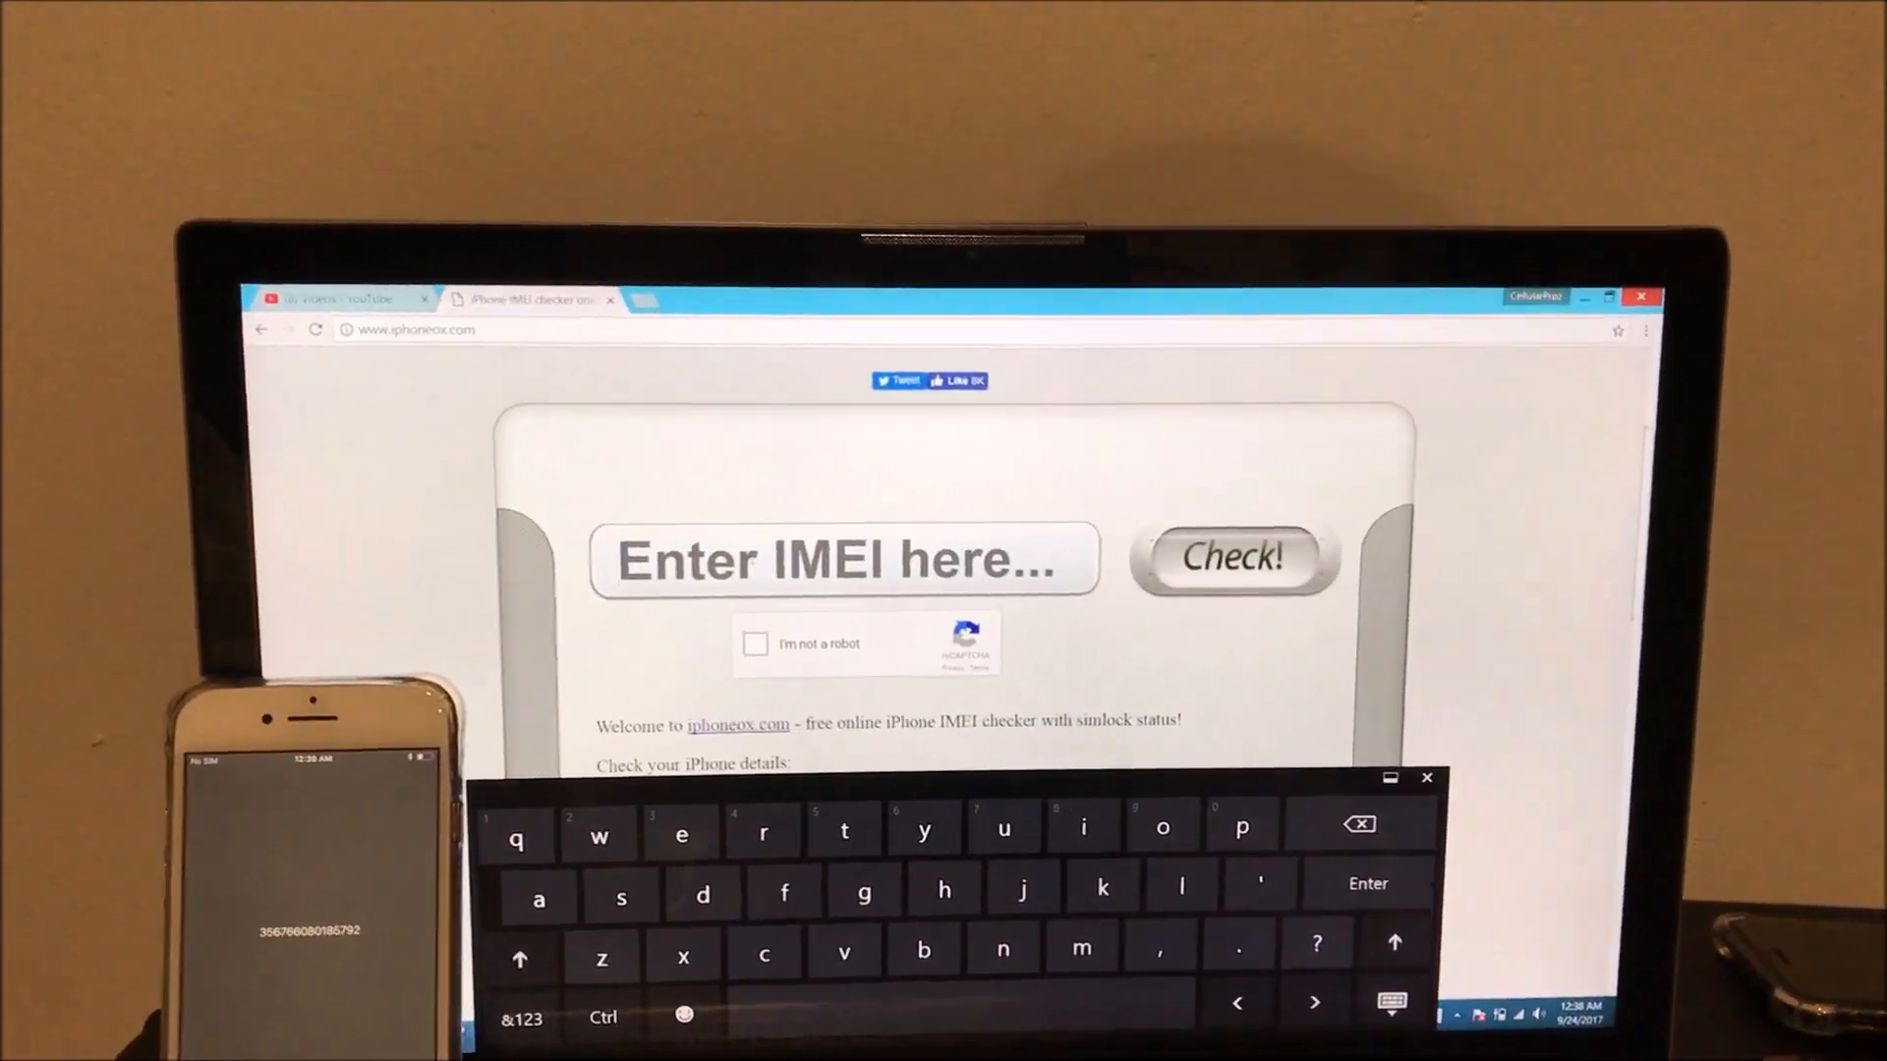
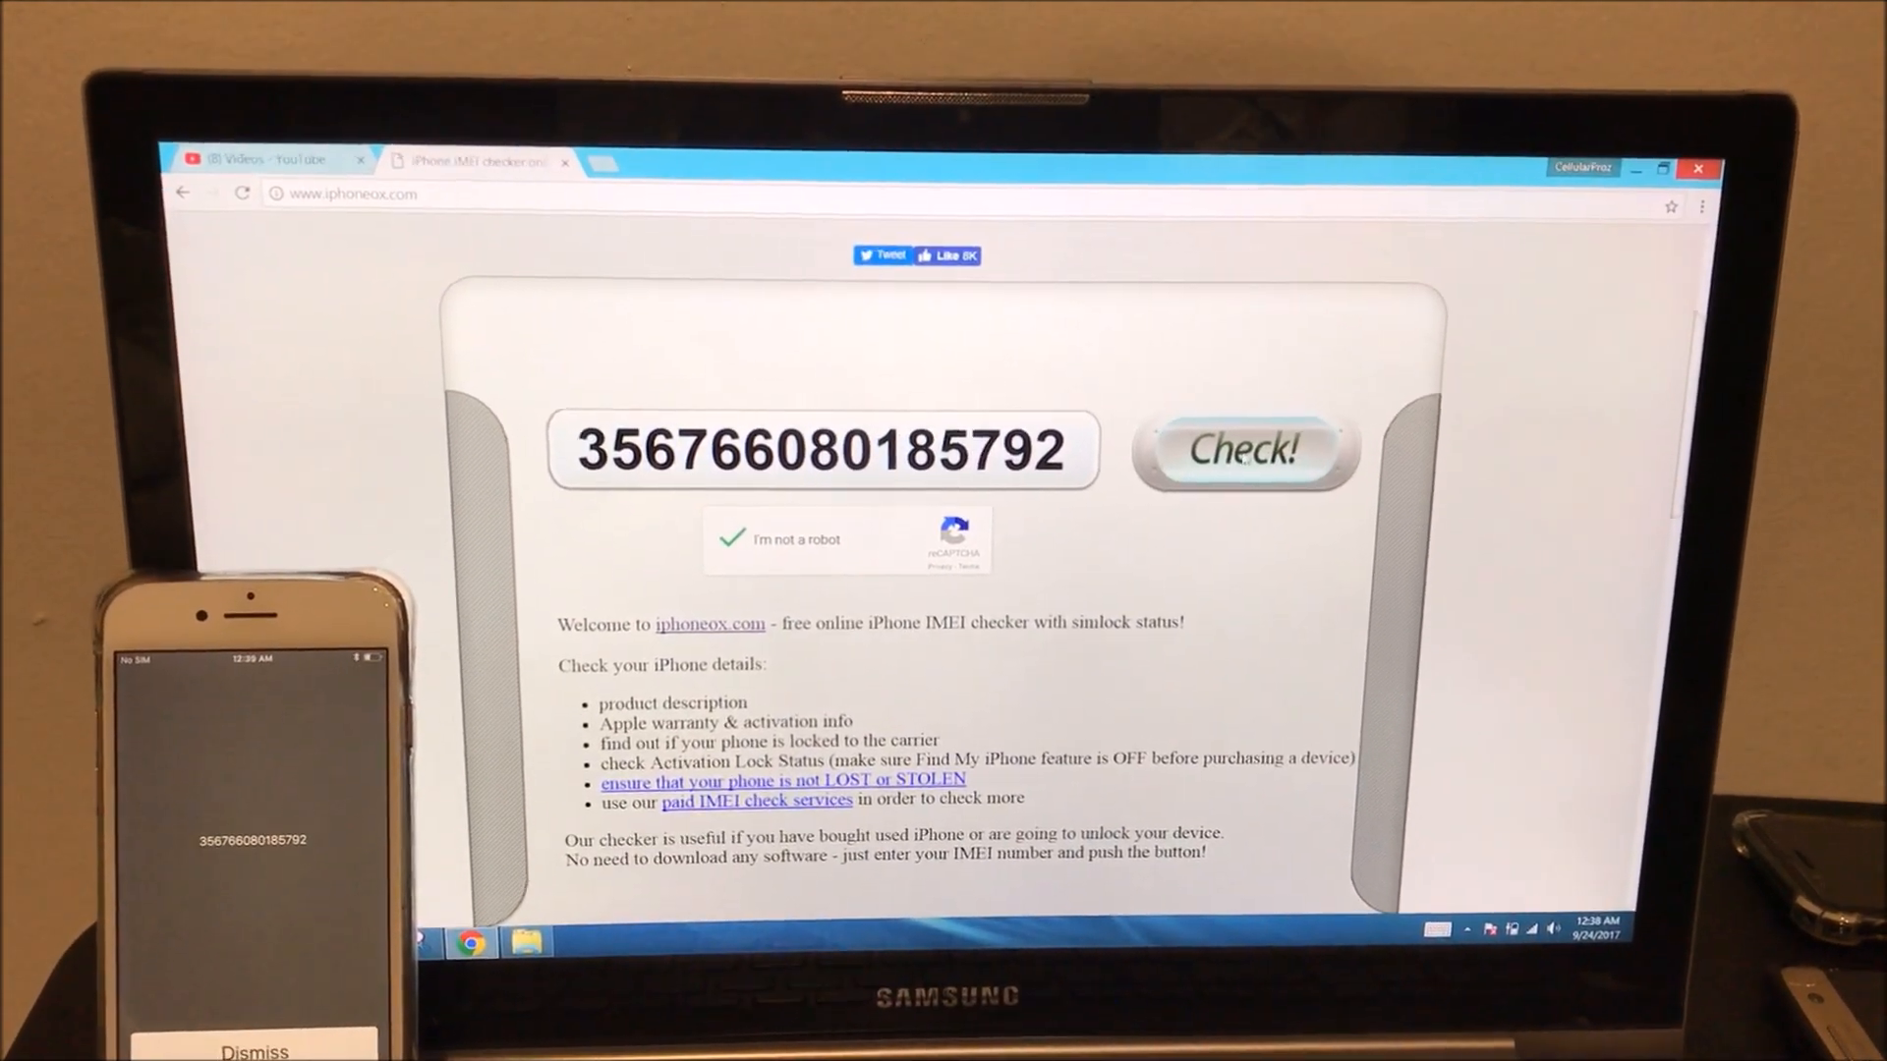
pyautogui.click(1243, 450)
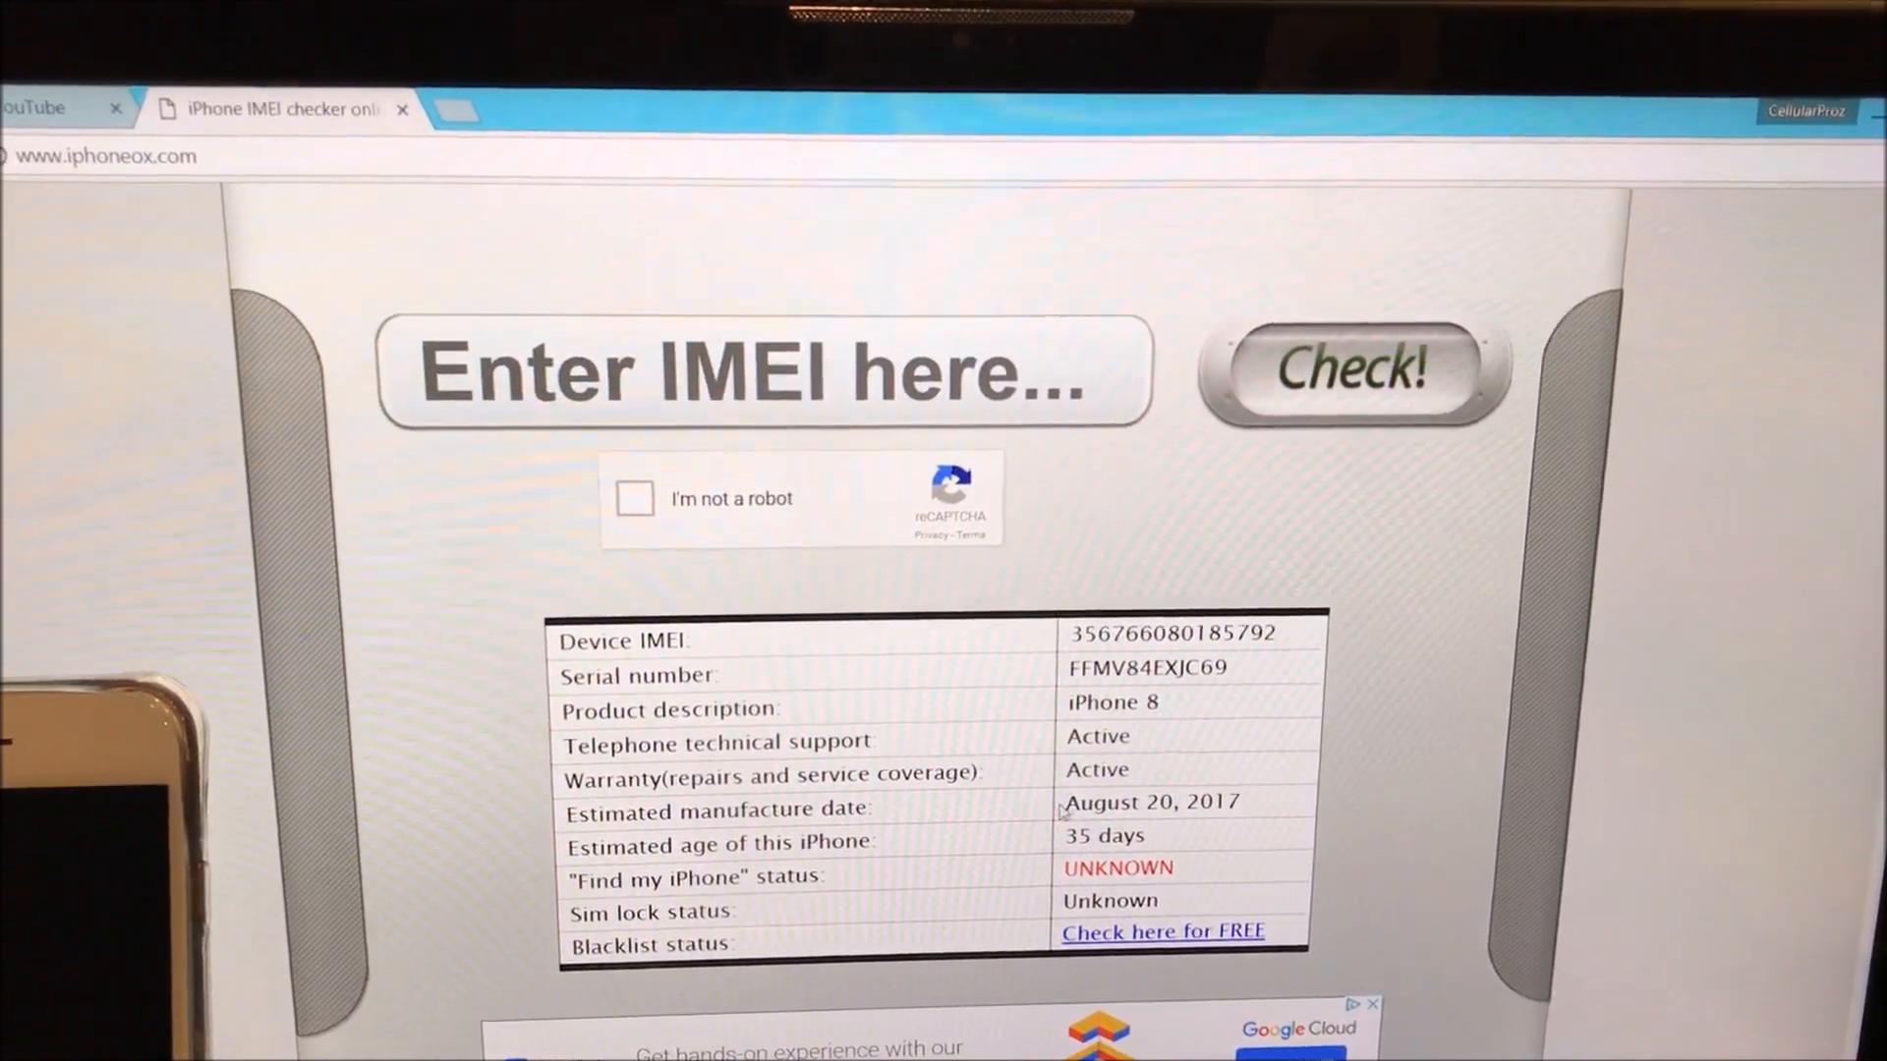
pyautogui.doubleClick(1142, 816)
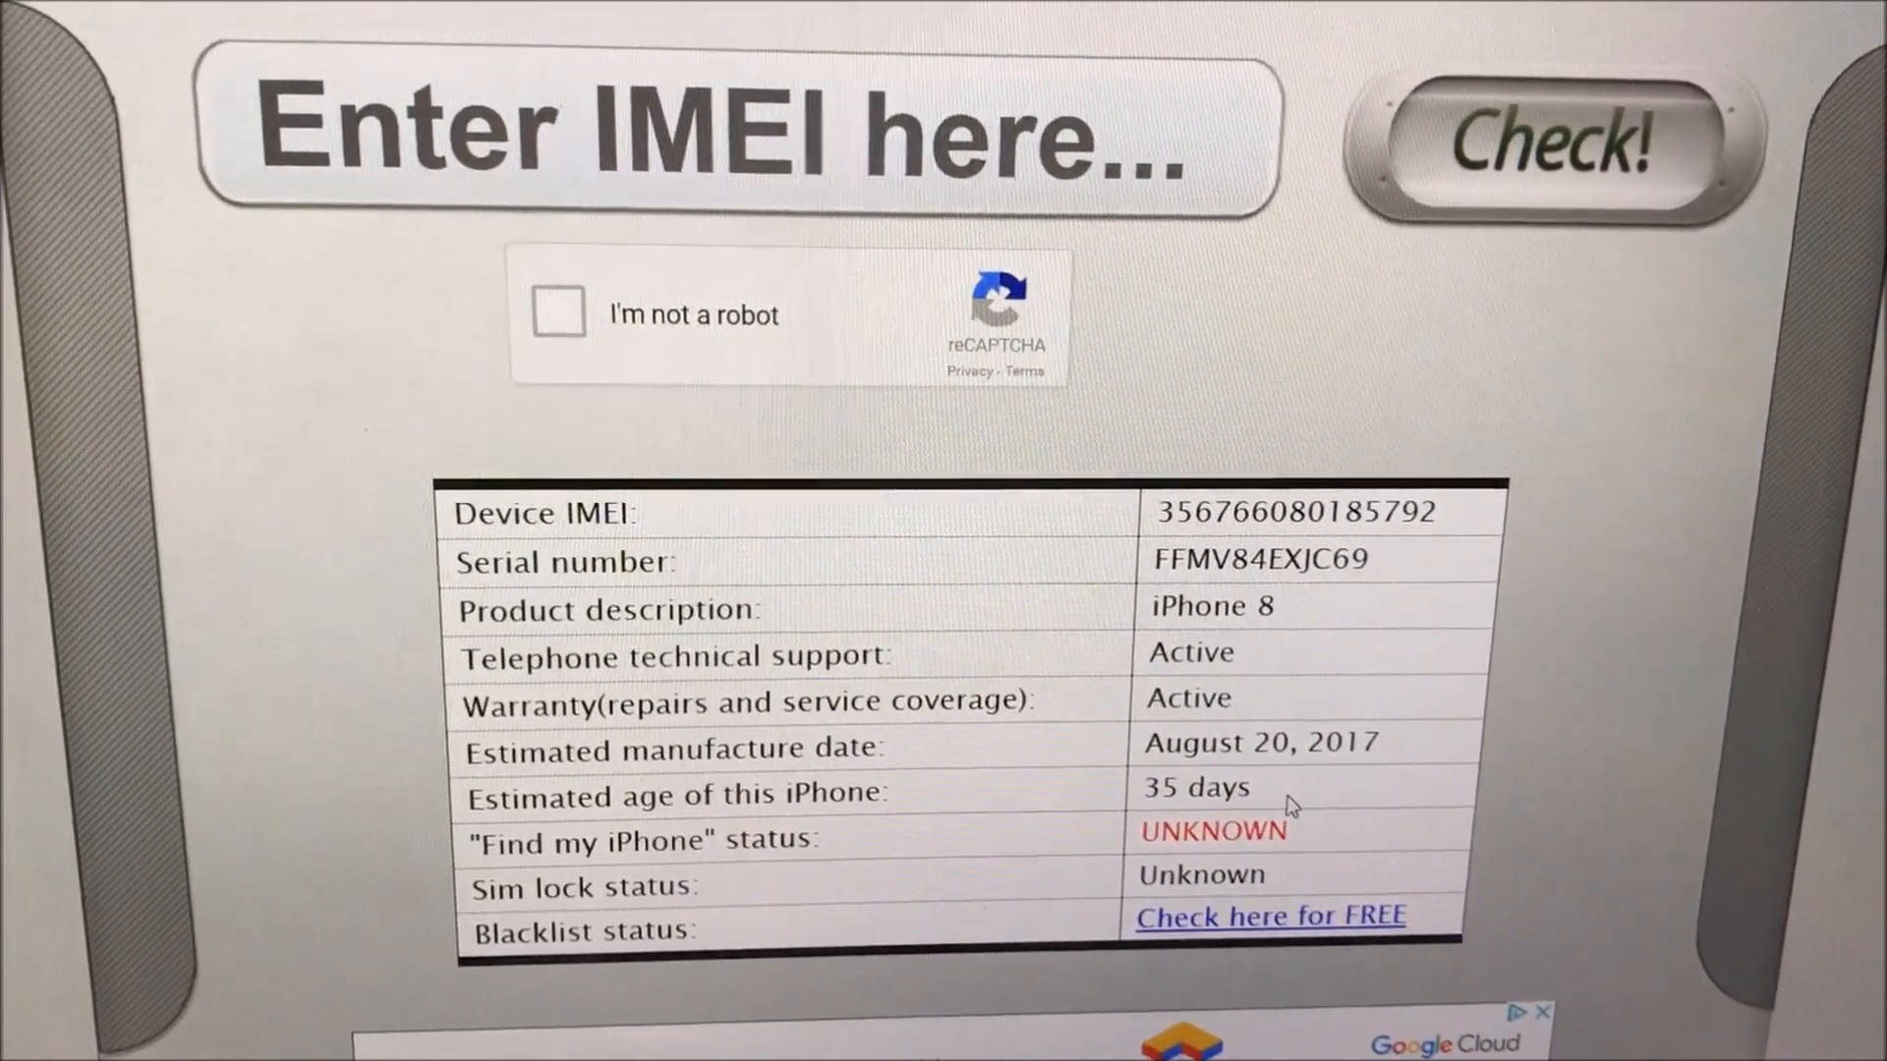
pyautogui.scroll(-3)
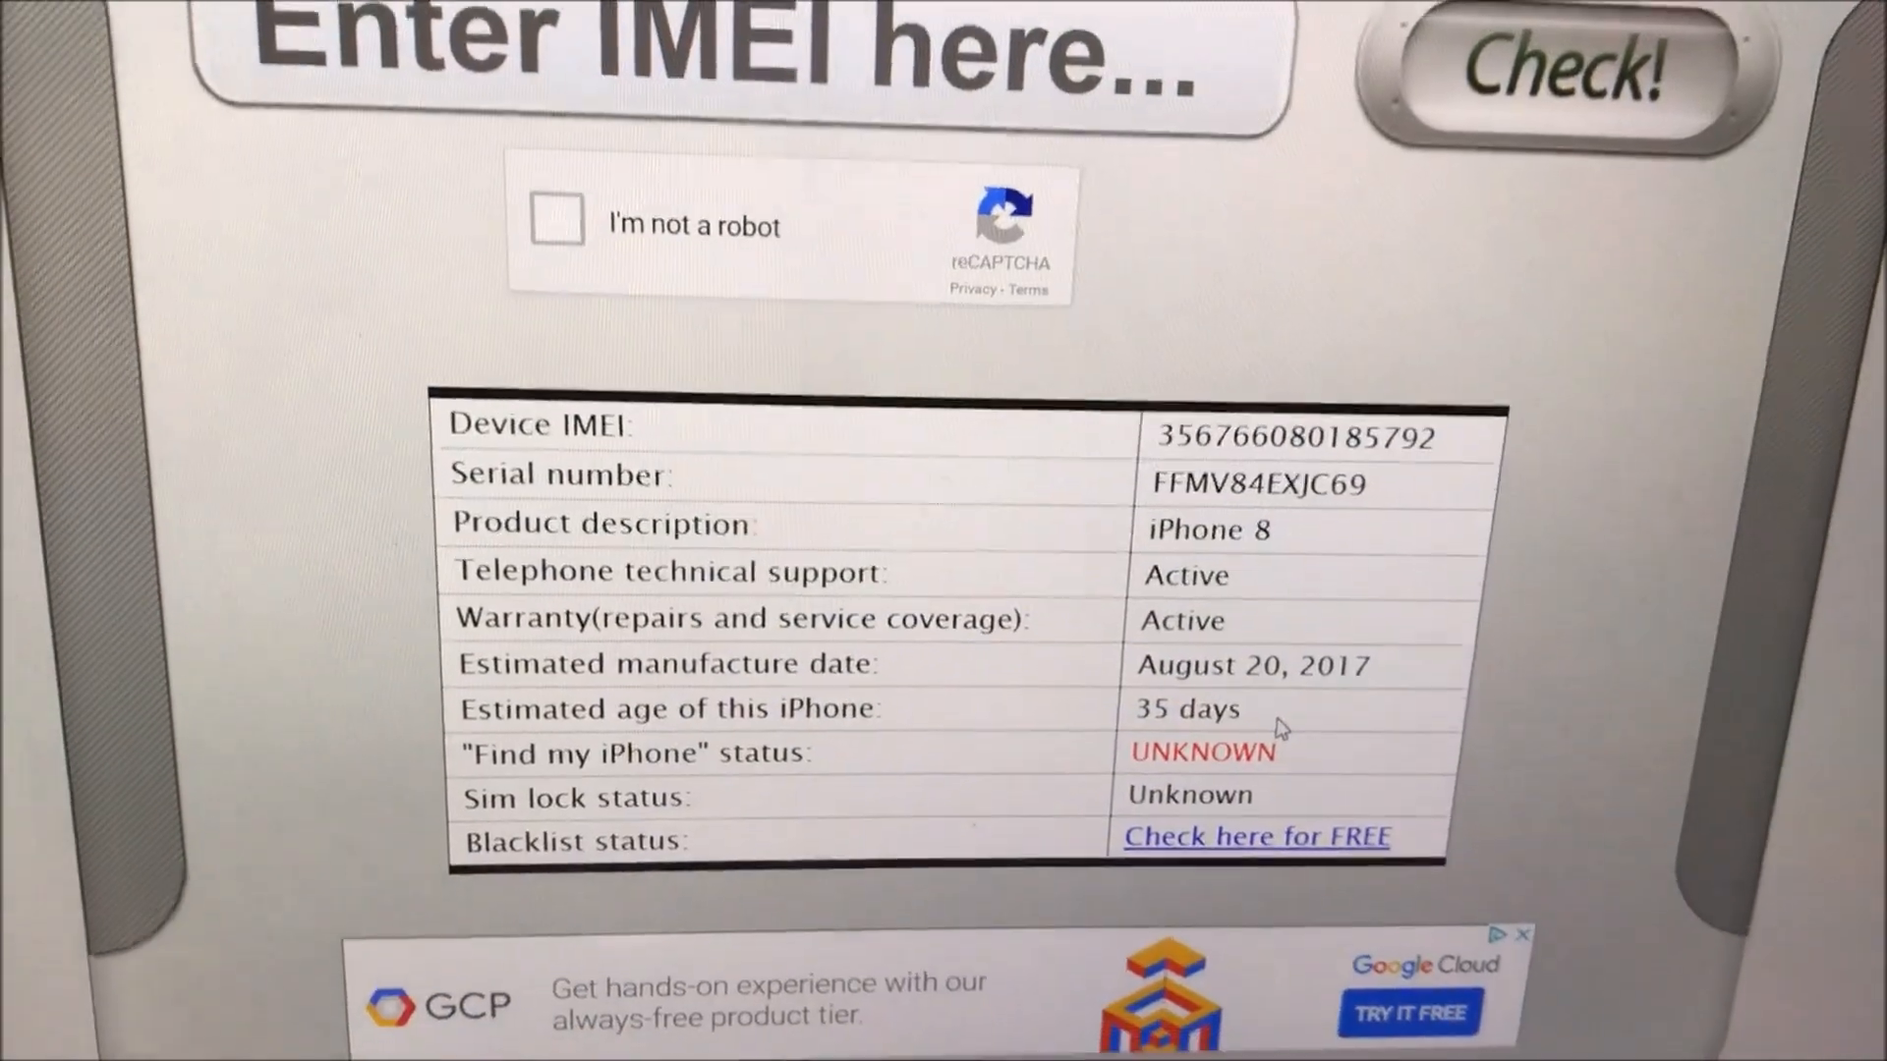